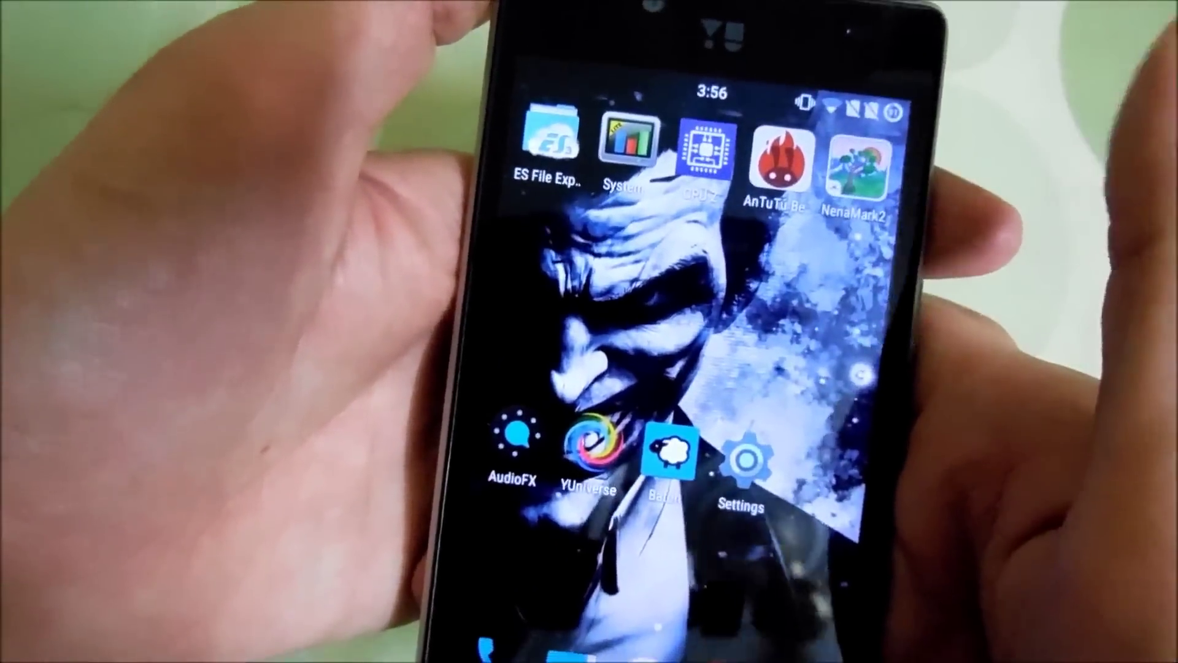
- Launch NenaMark2 from the home screen to show its start screen with N/A scores
{"action": "left_click", "coordinate": [857, 161]}
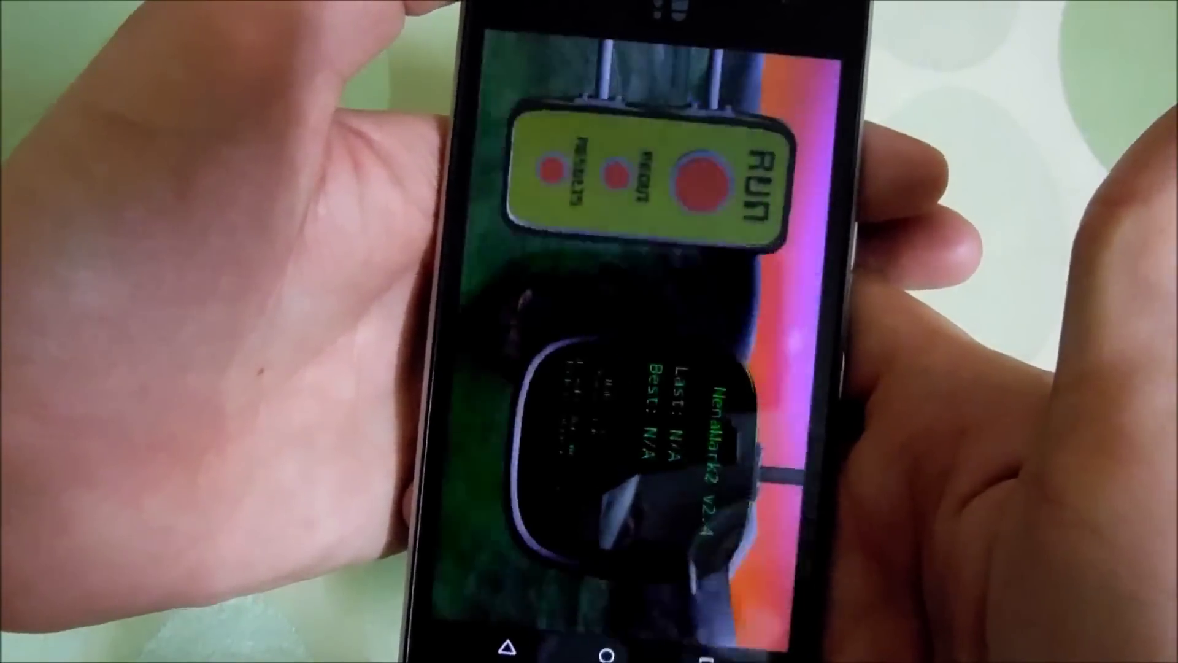